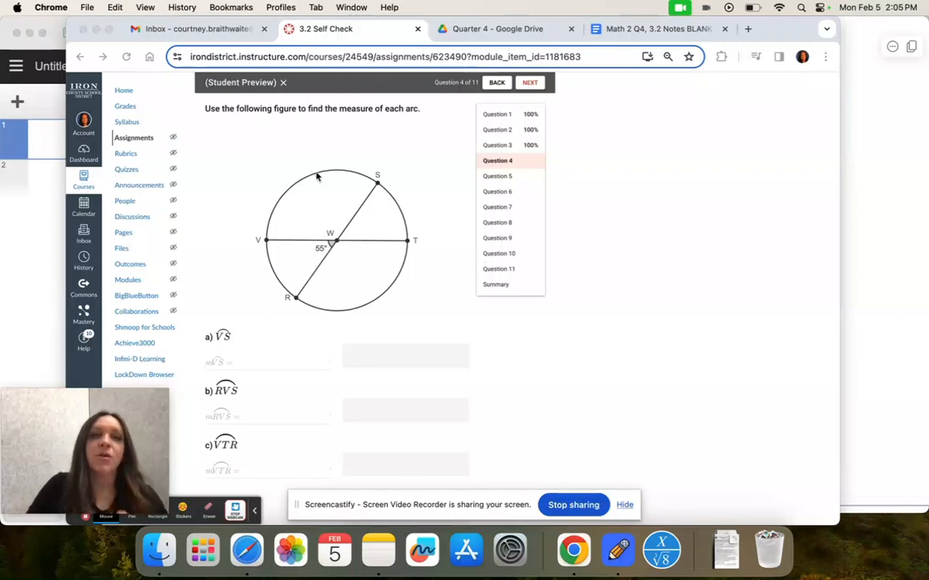
pyautogui.moveTo(831, 51)
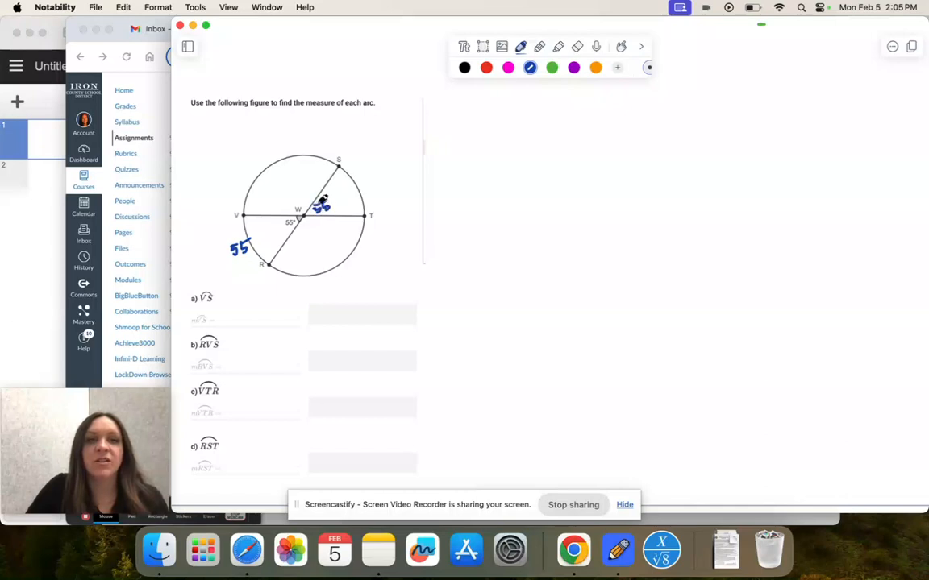
# Label arc ST 55, then trace the arc from S around to R in purple.
pyautogui.moveTo(323, 206); pyautogui.dragTo(362, 182)
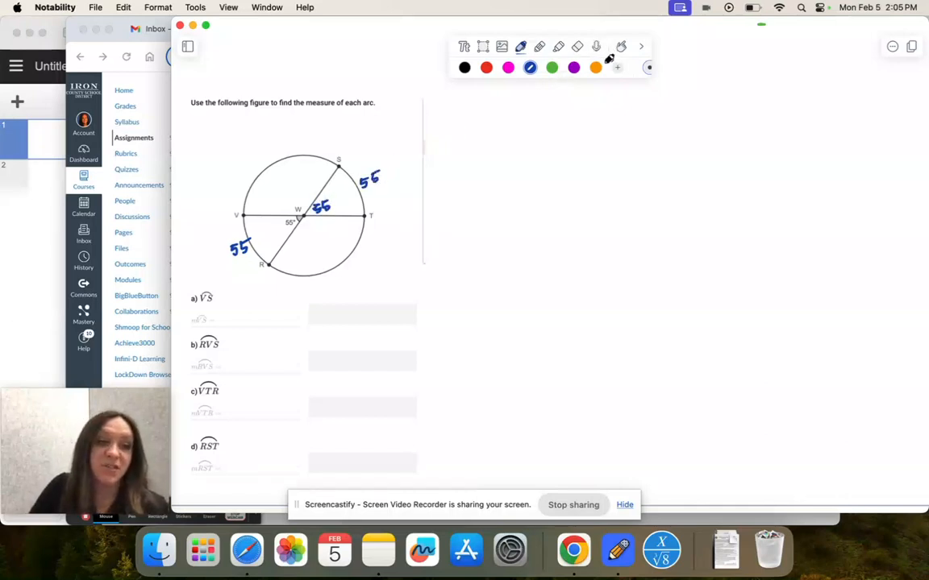
pyautogui.click(573, 68)
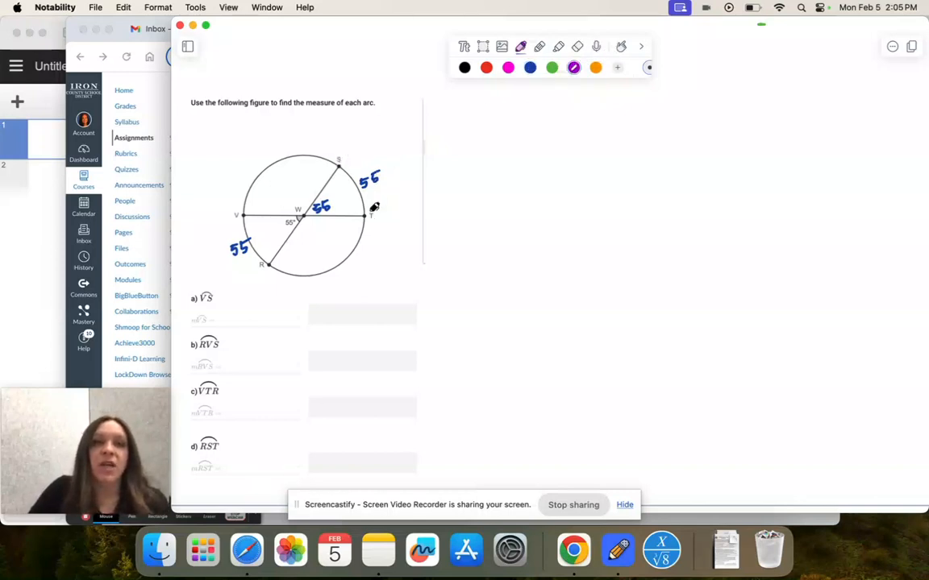
pyautogui.moveTo(315, 154); pyautogui.dragTo(372, 205)
pyautogui.write('180 − 55')
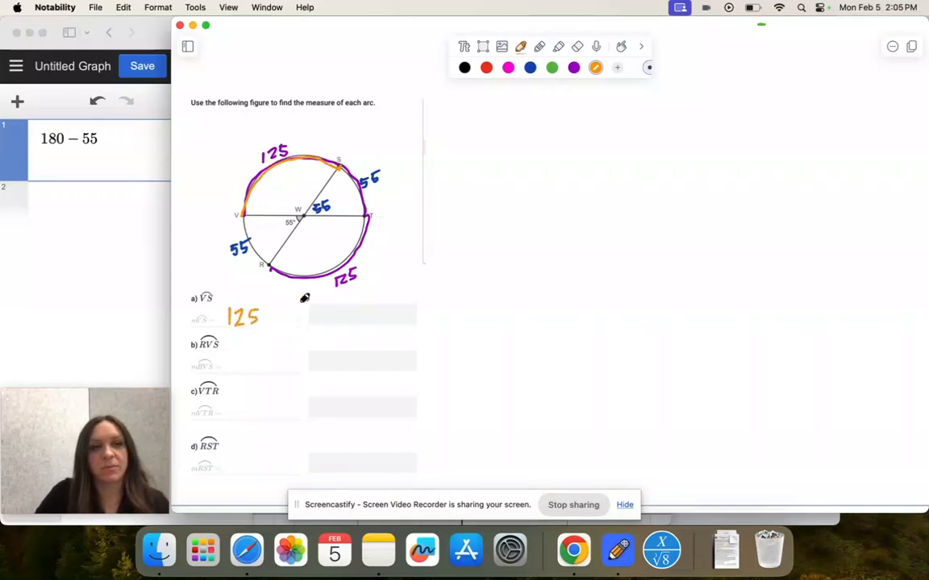
# Trace semicircle RVS in magenta and note its 180 measure for part b.
pyautogui.click(508, 67)
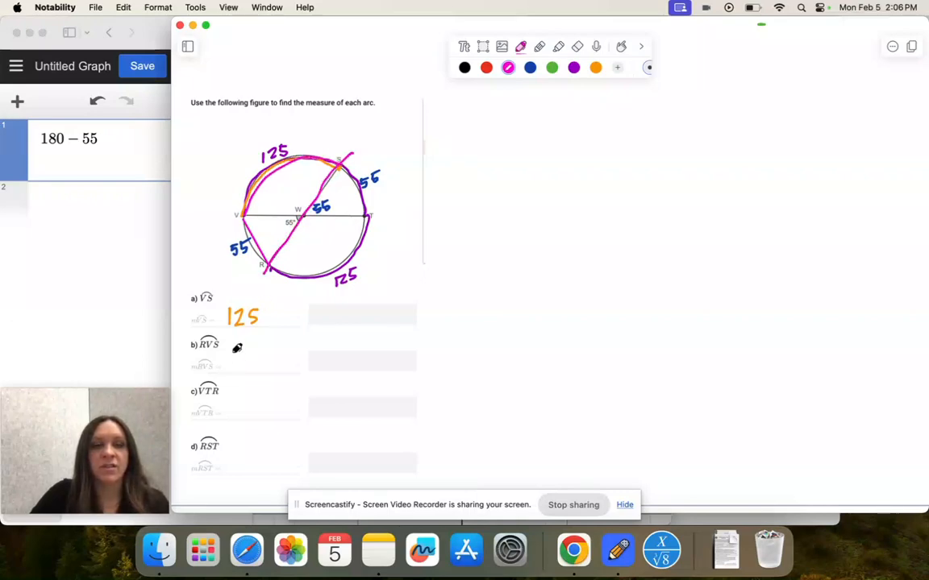
pyautogui.write('186')
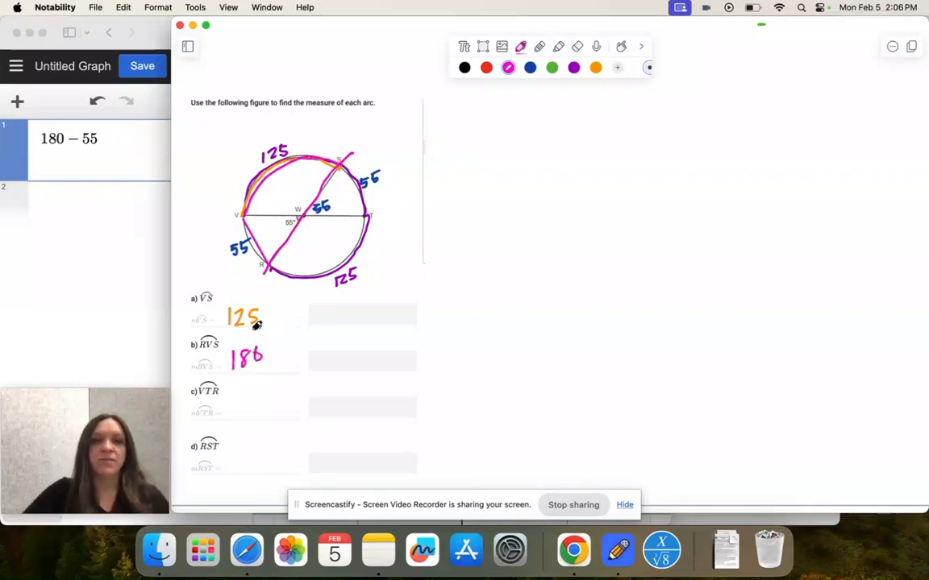
# Enter 125 for part a and 180 for part b in the Canvas quiz.
pyautogui.click(573, 551)
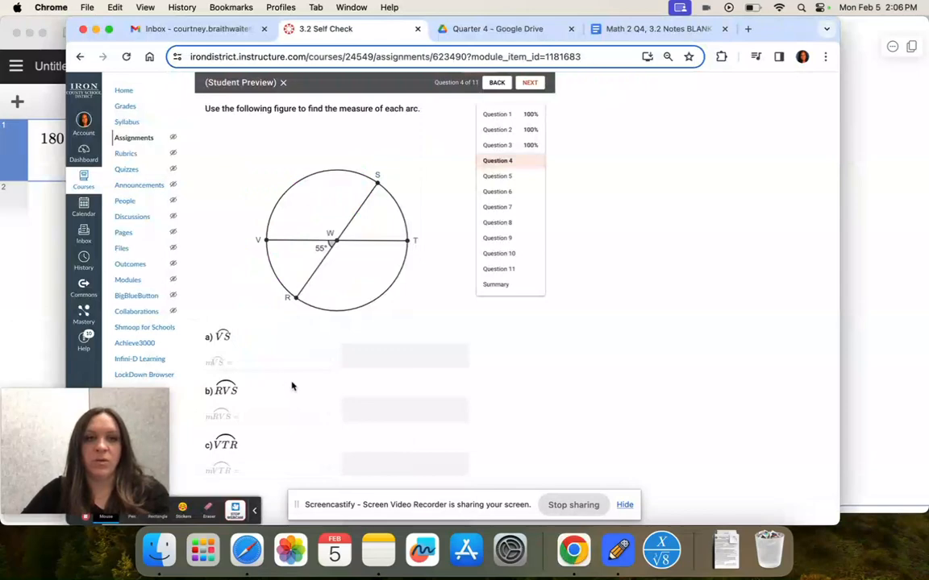
pyautogui.write('125')
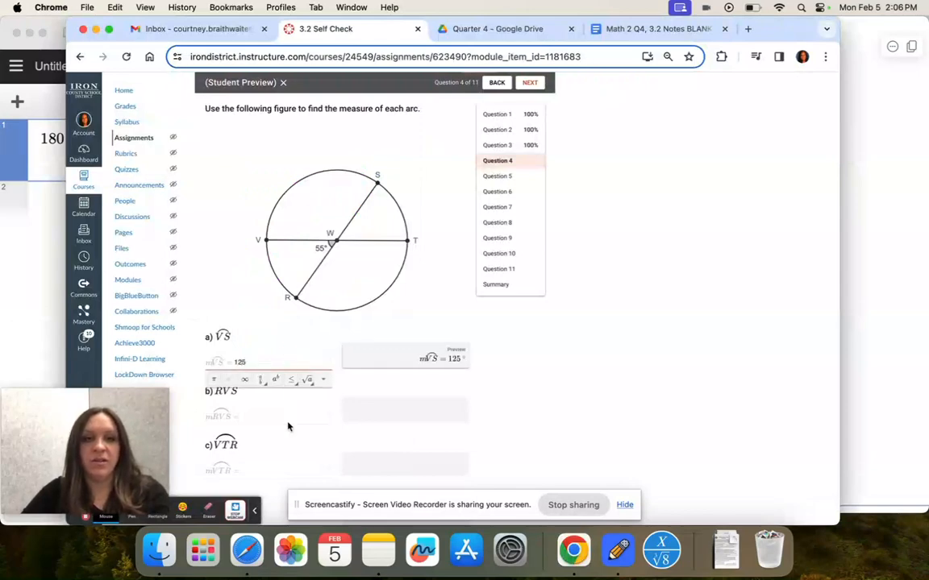
pyautogui.write('180')
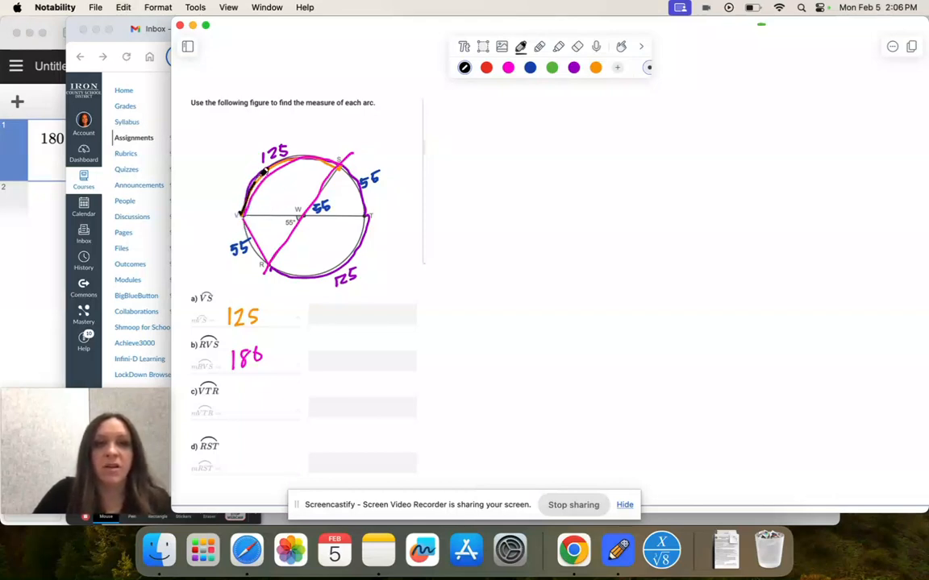
# Trace arc VTR in black and compute its measure as 360 - 55 = 305.
pyautogui.moveTo(258, 173); pyautogui.dragTo(366, 213)
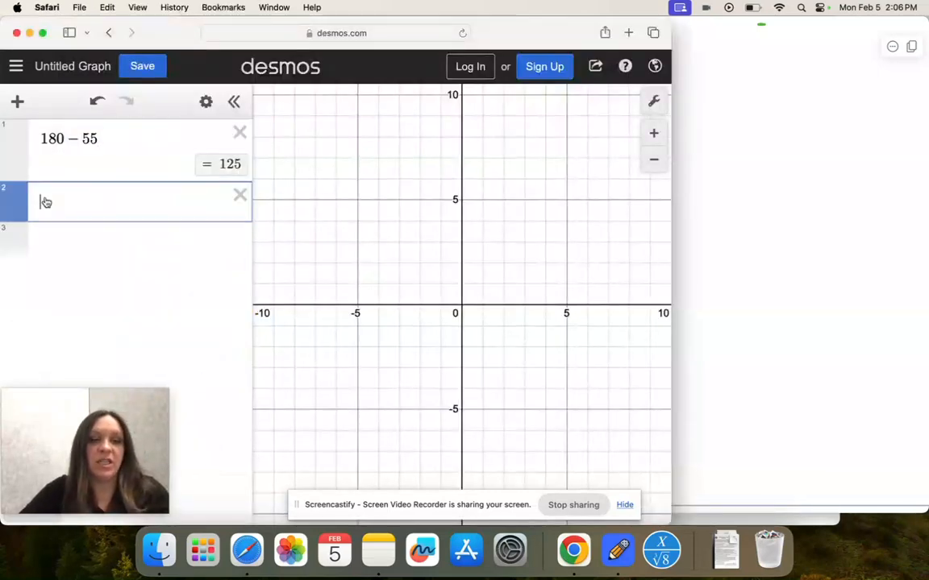
pyautogui.write('360 - 55')
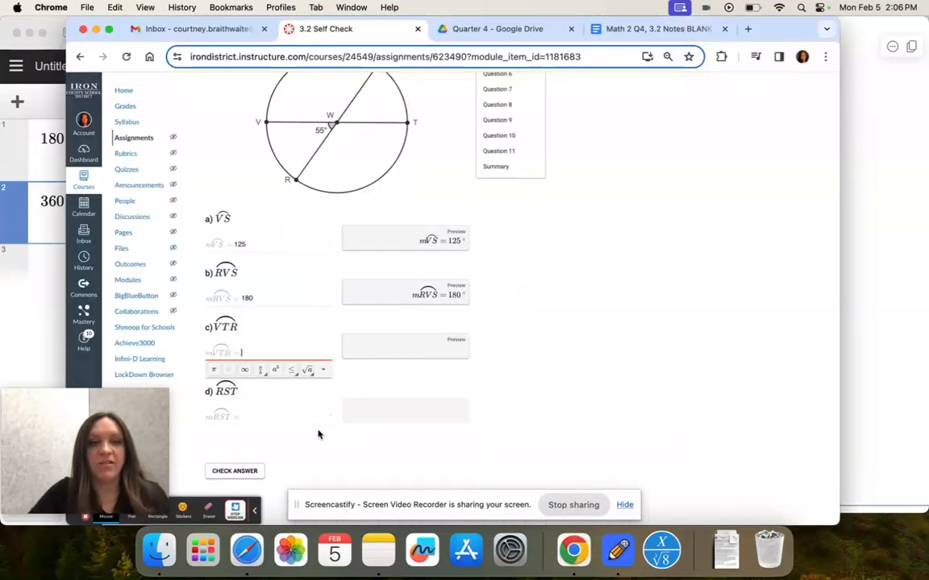
pyautogui.write('305')
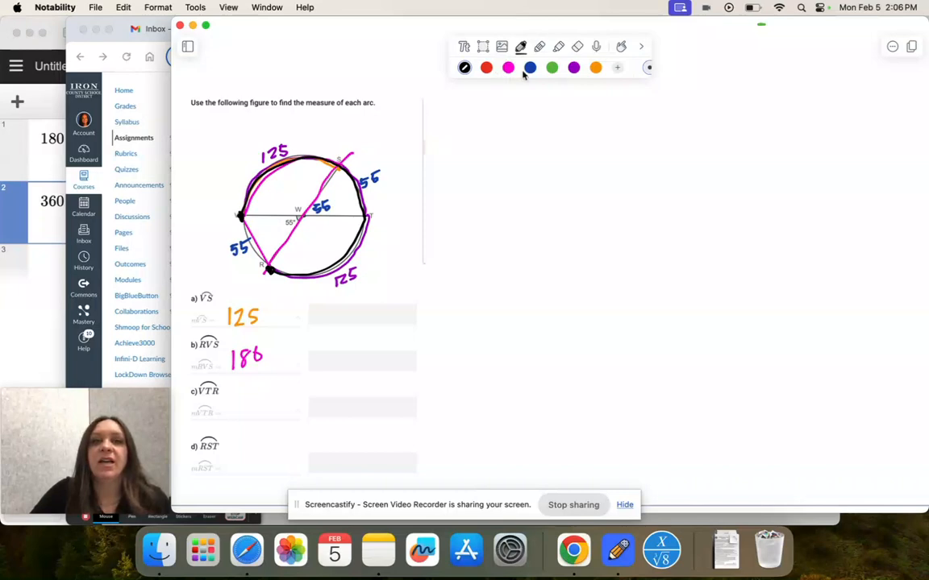
# Switch to orange ink and trace the long arc from R to T outside the circle.
pyautogui.click(595, 67)
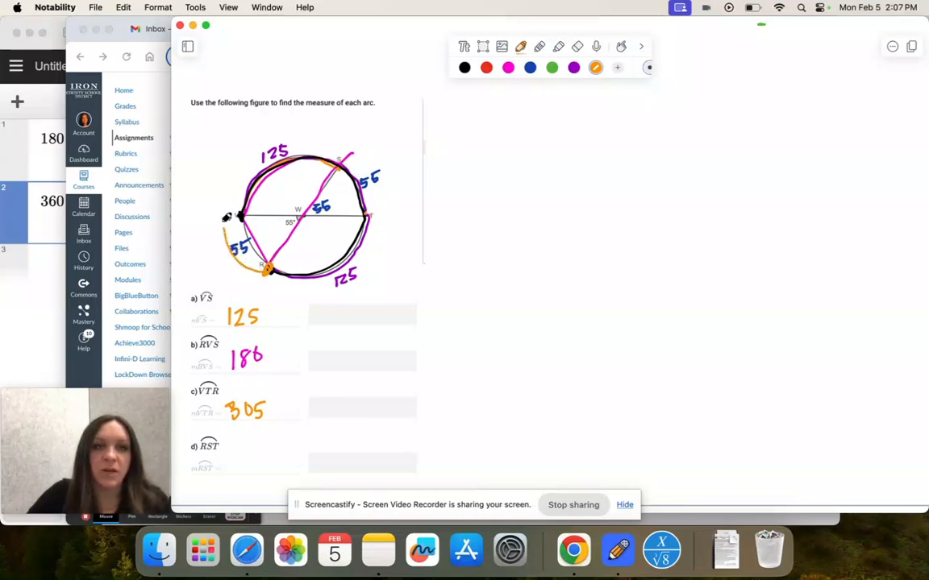
pyautogui.moveTo(228, 216); pyautogui.dragTo(373, 208)
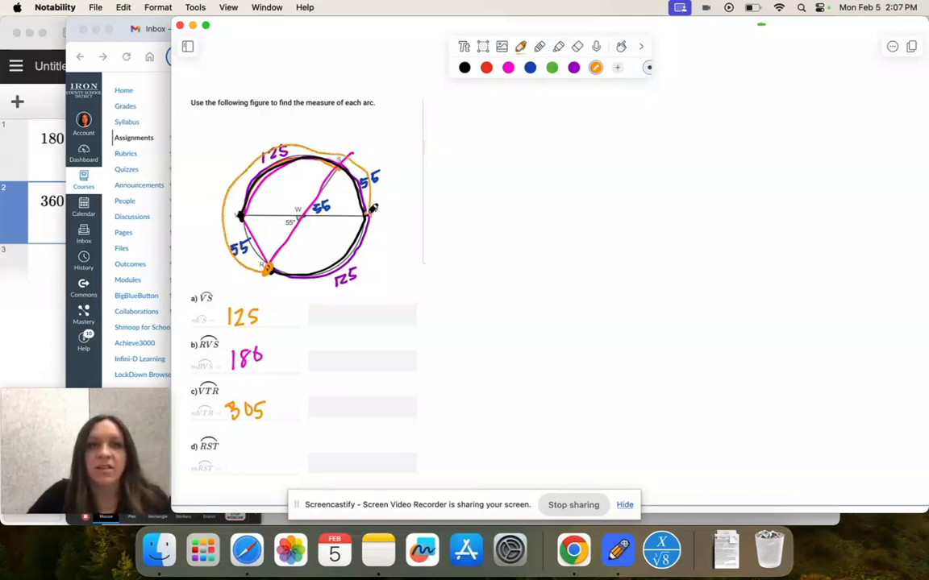